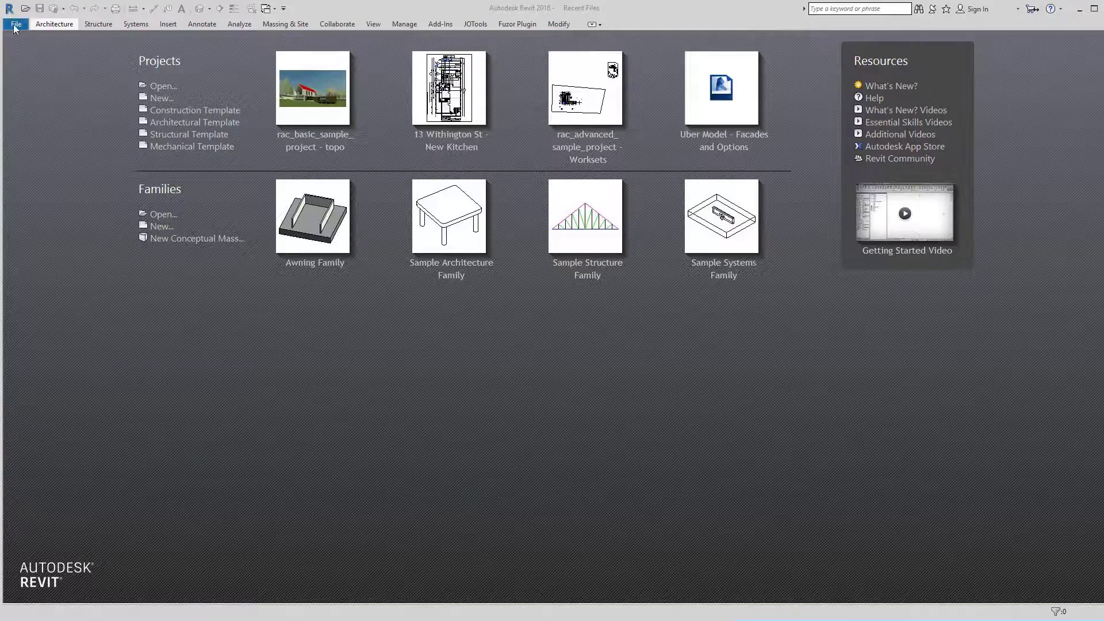
Replace the Revit username with Admin in the Options dialog
click(15, 23)
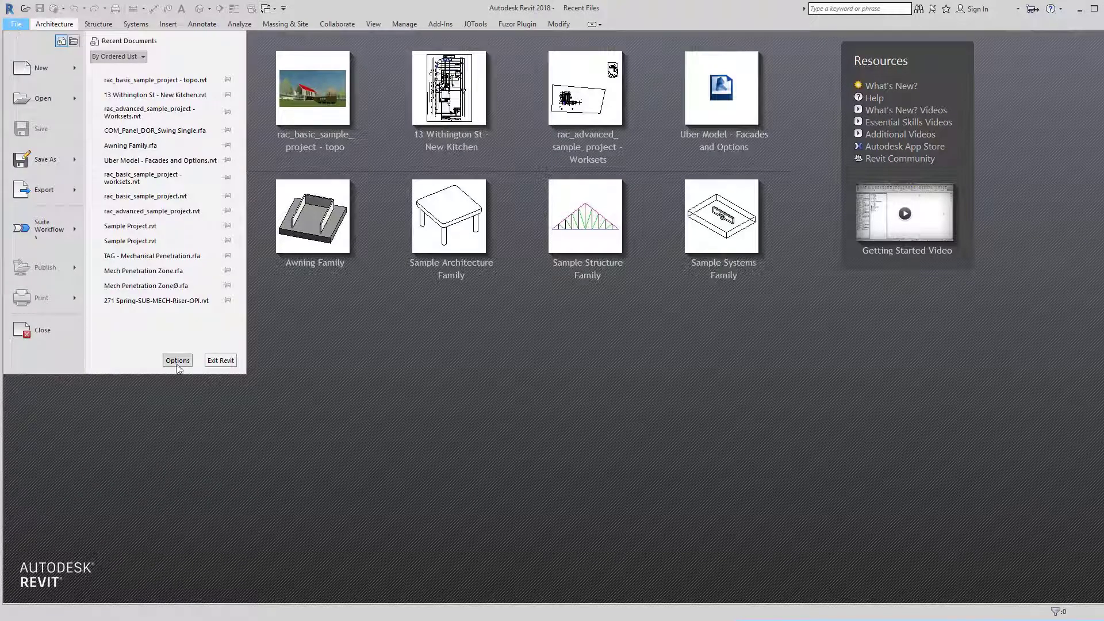
click(178, 360)
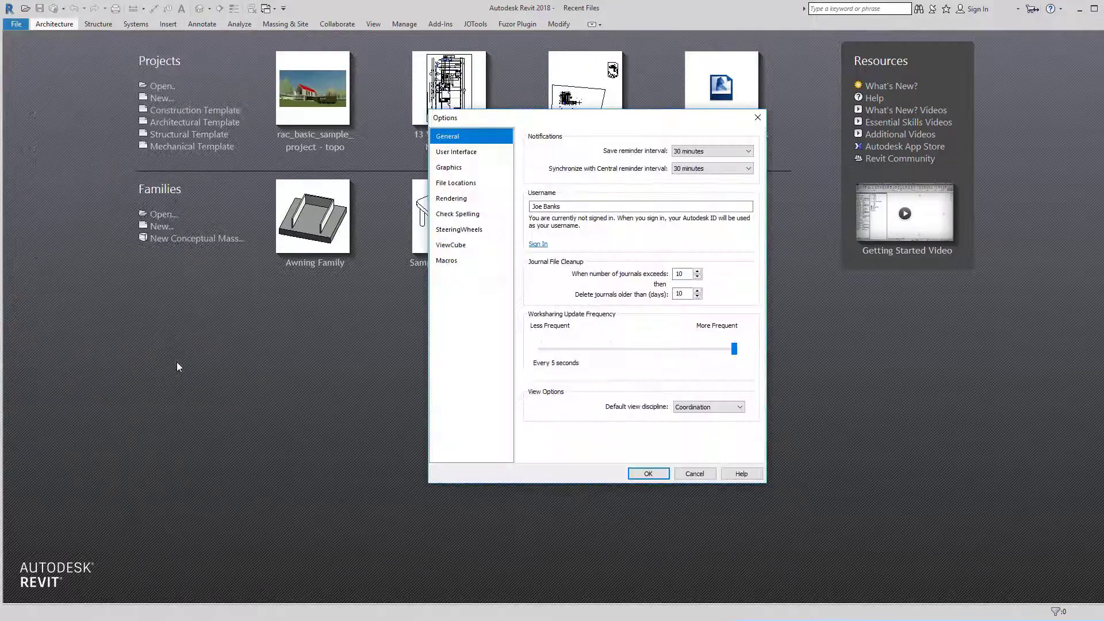
click(567, 206)
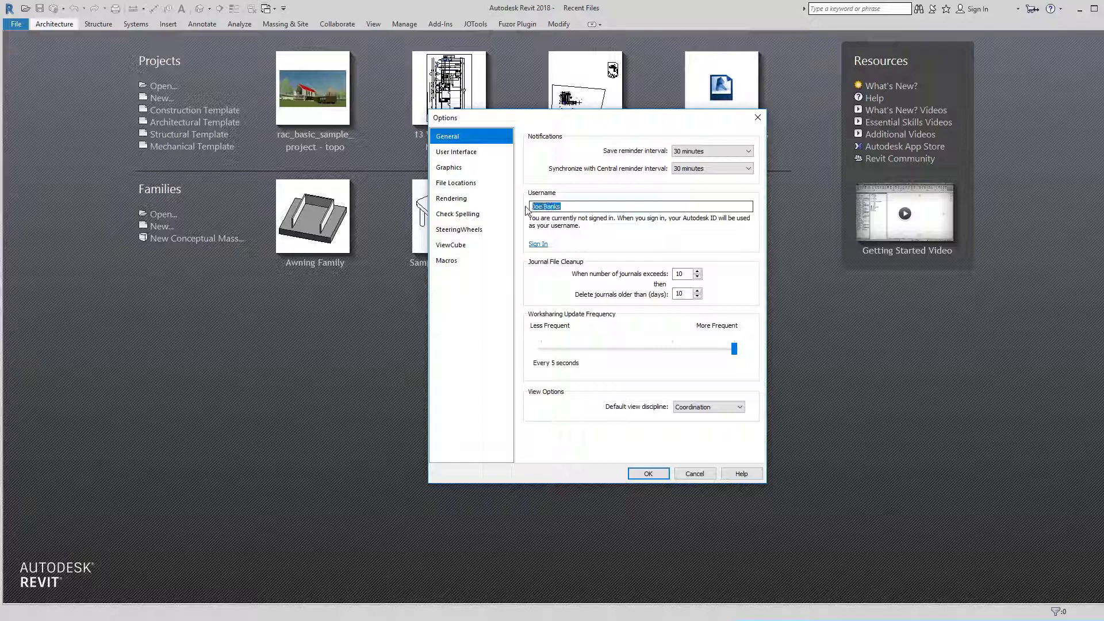
text(Ad)
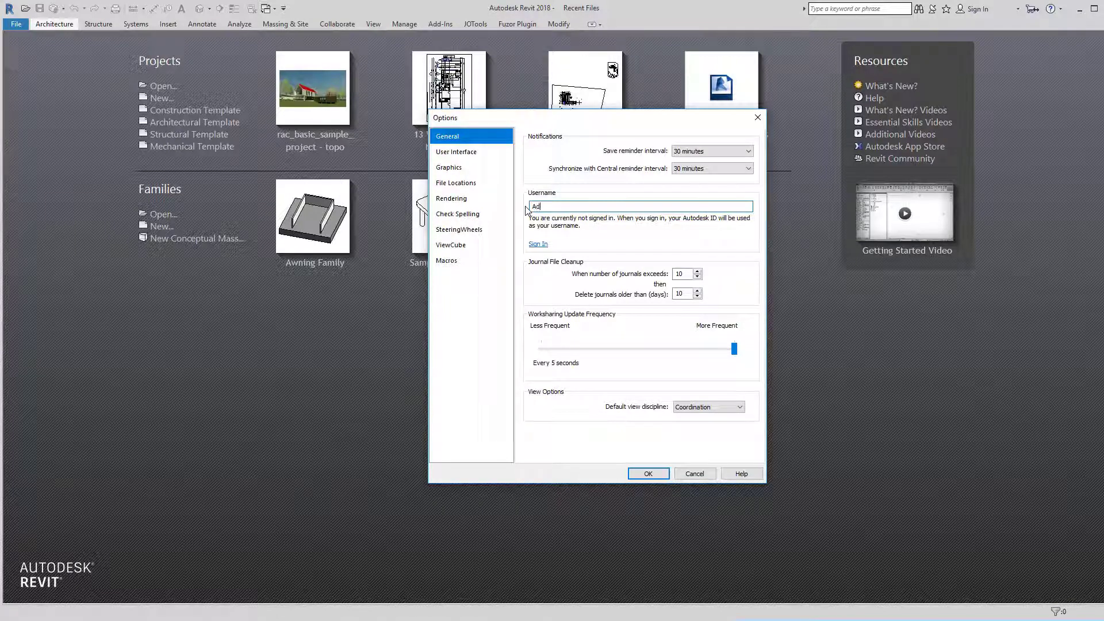
text(min)
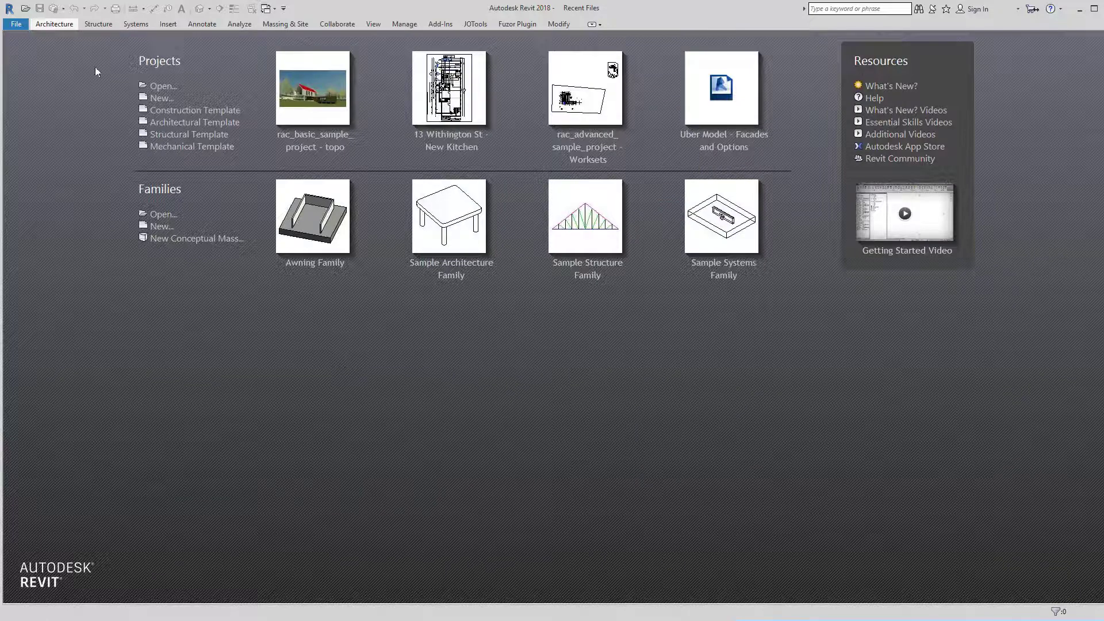
Open rac_basic_sample_project - topo.rvt as a new local copy
click(163, 214)
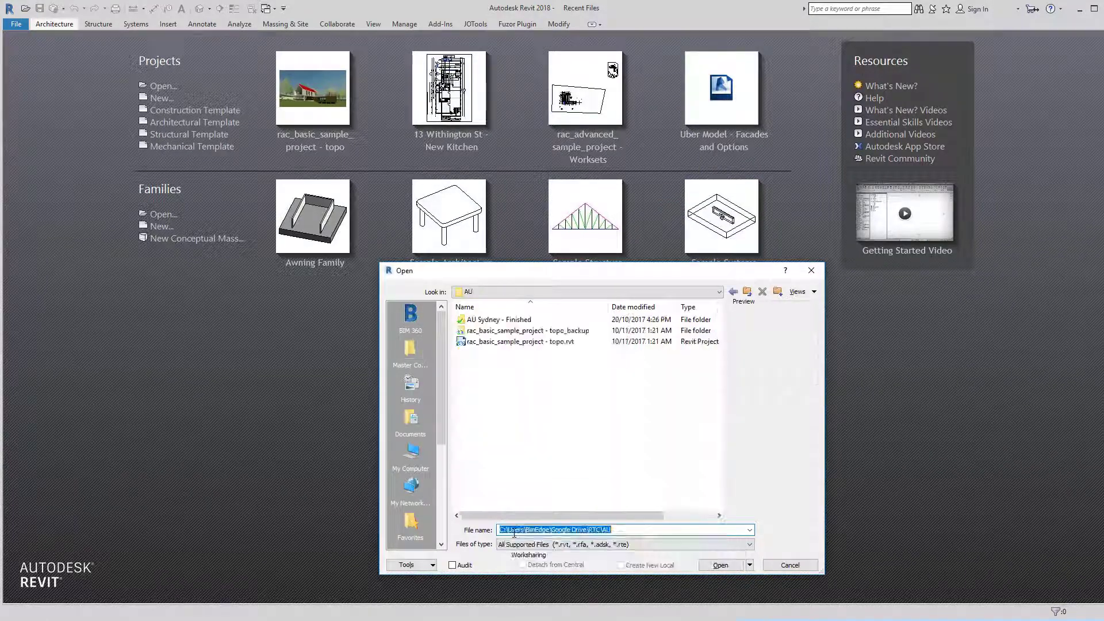
click(521, 340)
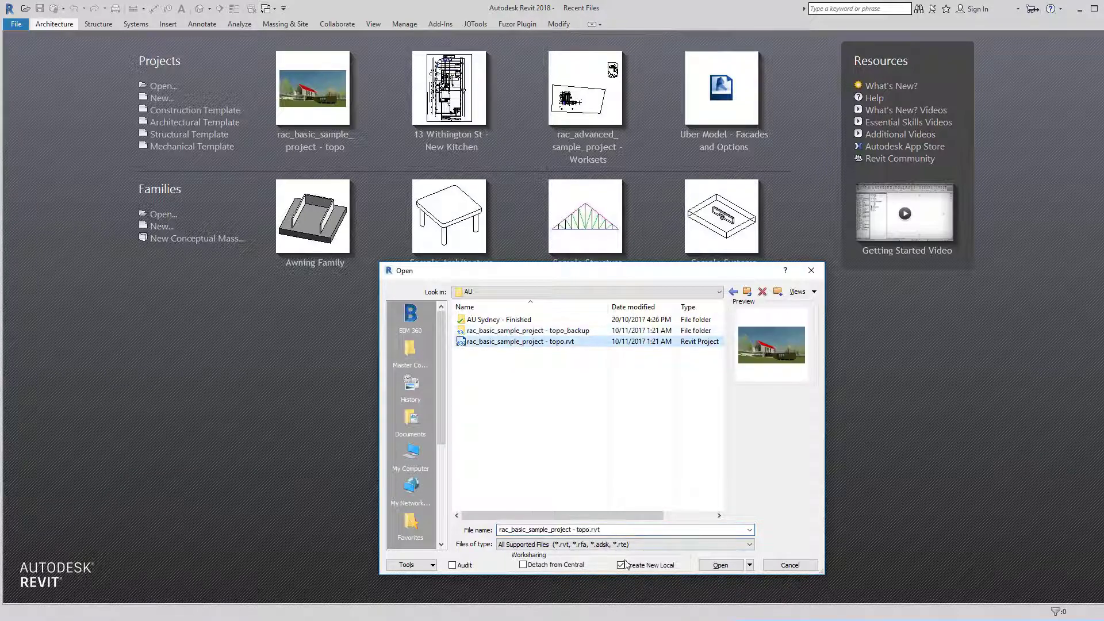
click(718, 564)
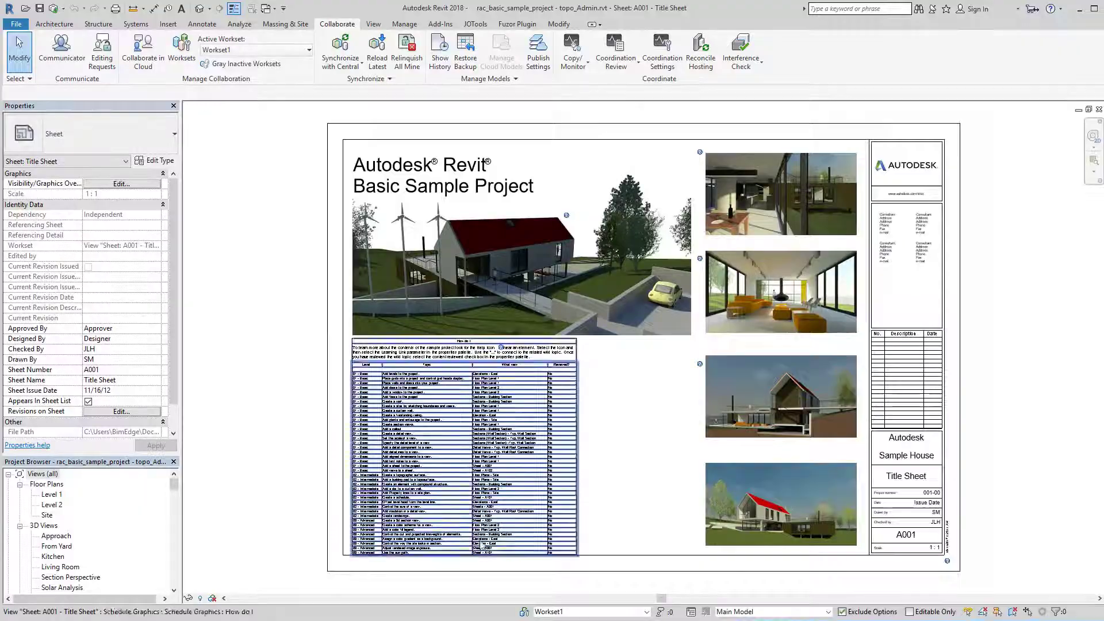
Make the Shared Levels and Grids workset editable by Admin and the active workset
click(182, 49)
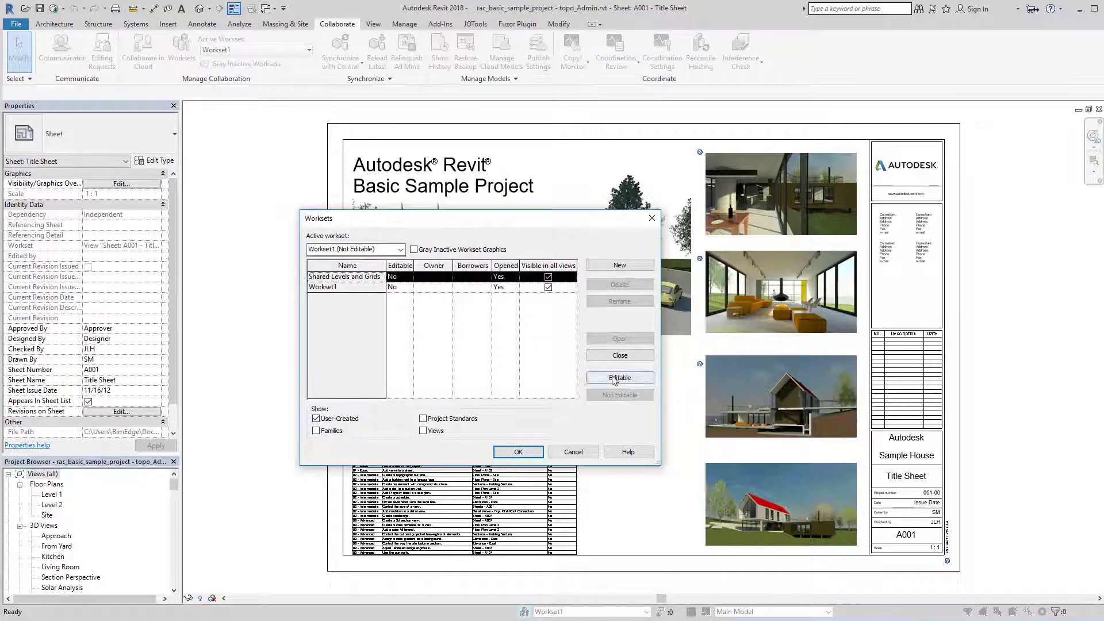
click(619, 377)
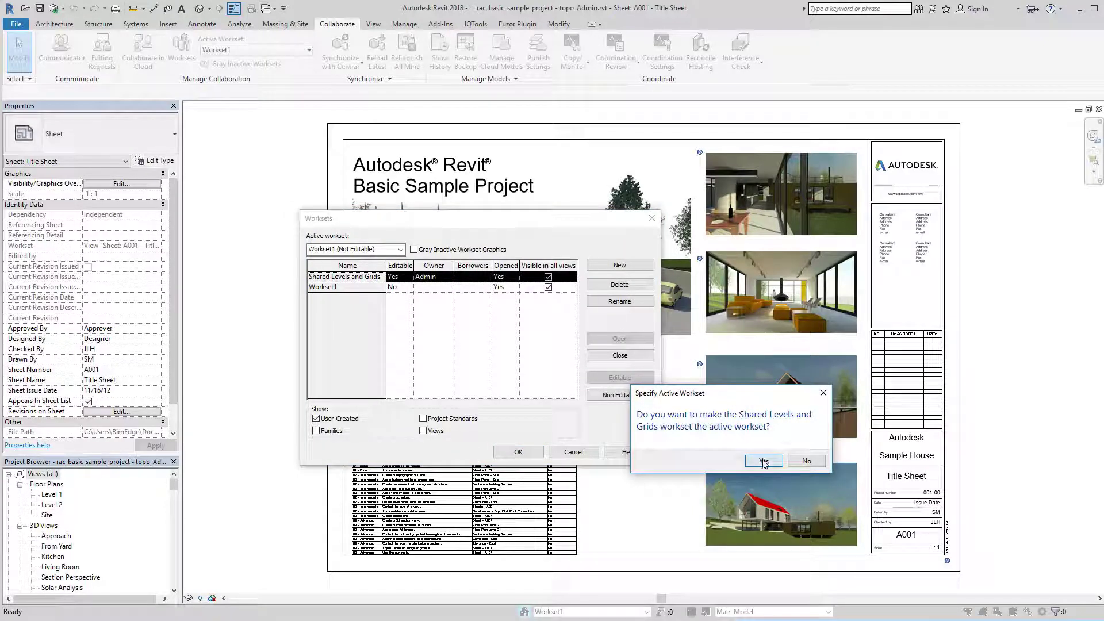
click(762, 460)
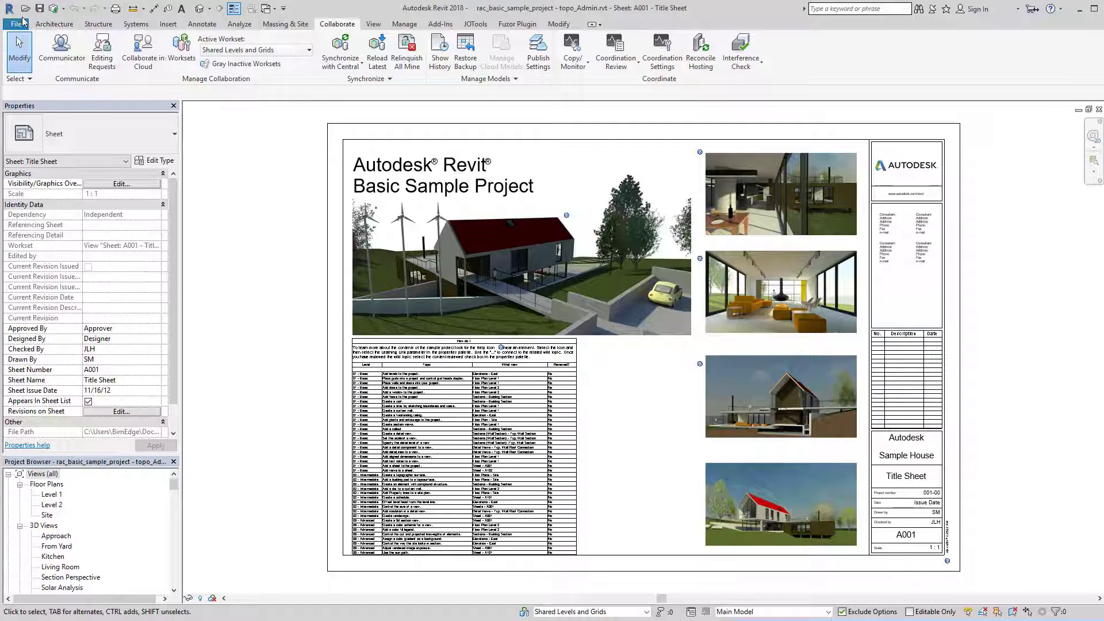
Close the project saving locally, then reopen it and go to the Level 1 floor plan
click(15, 8)
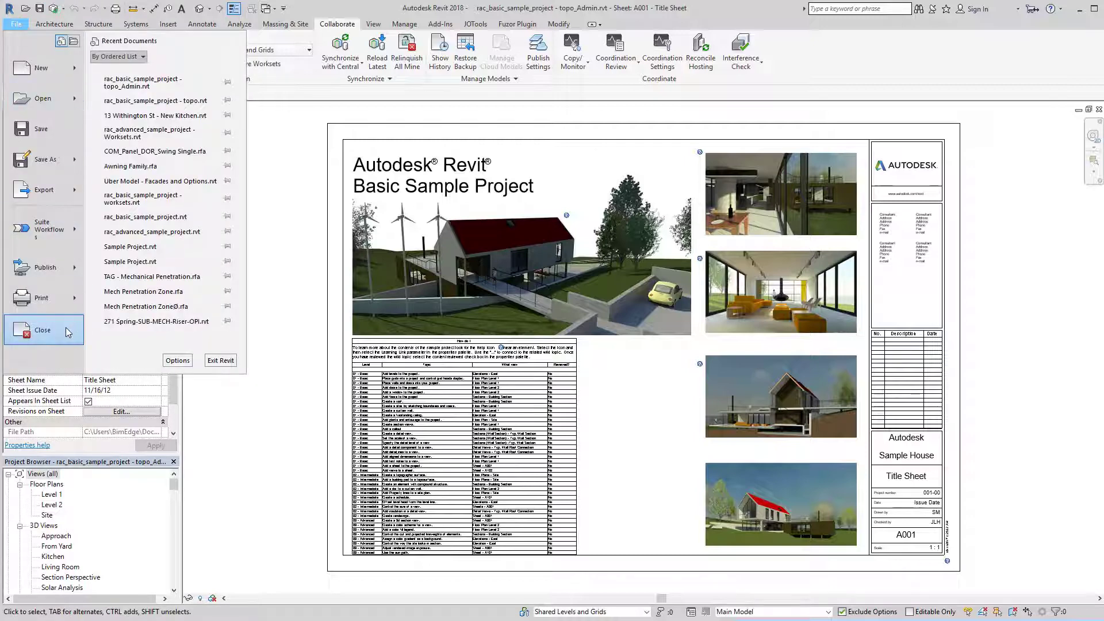
click(43, 329)
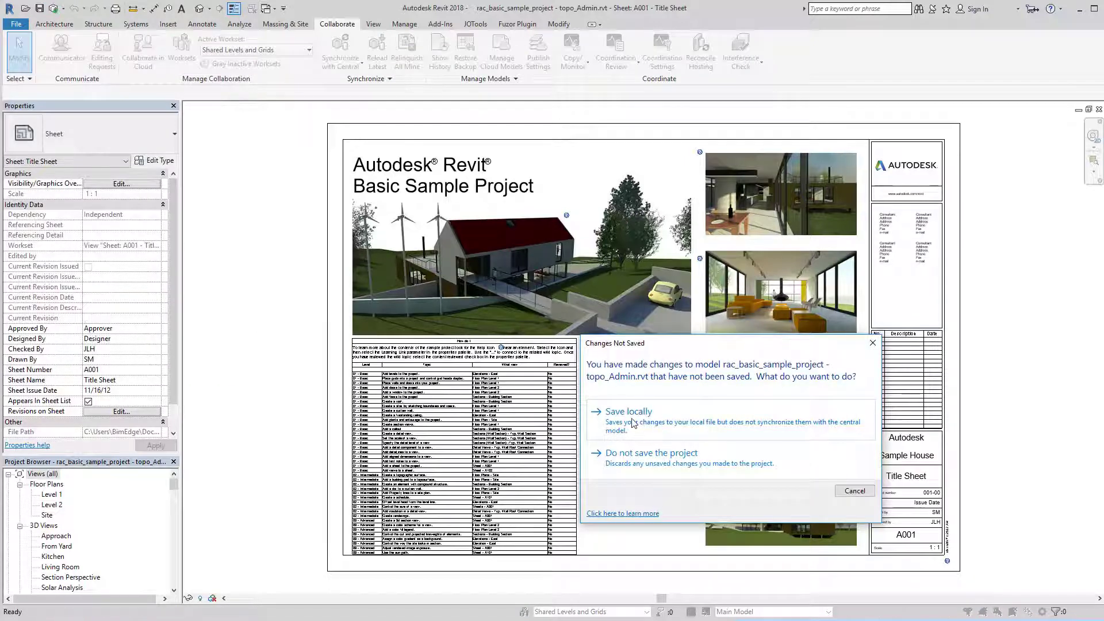
click(634, 411)
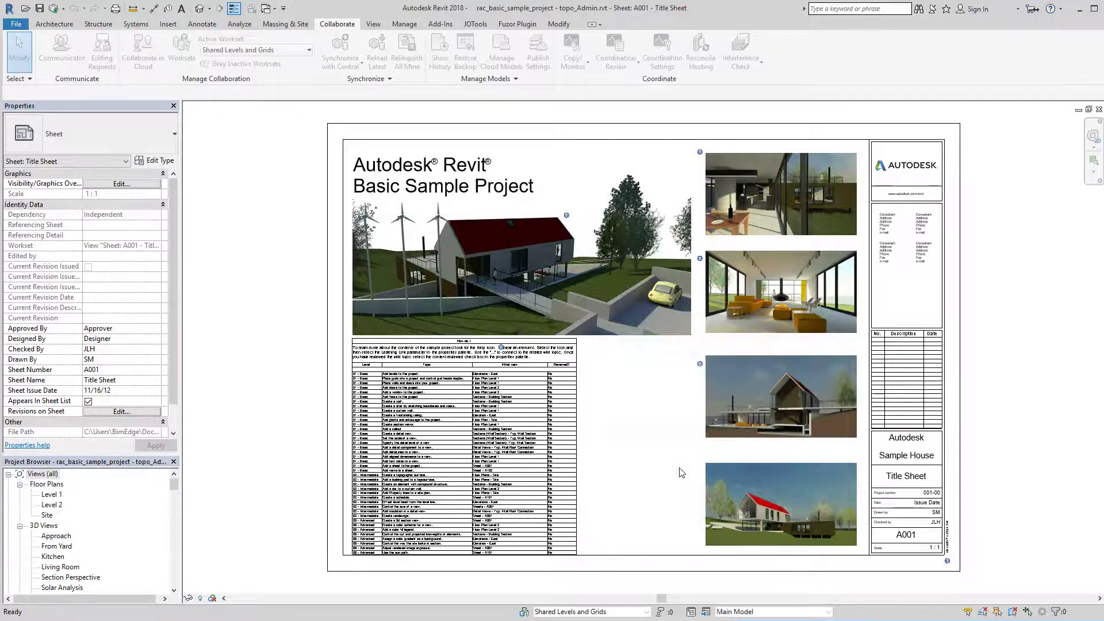
double_click(52, 494)
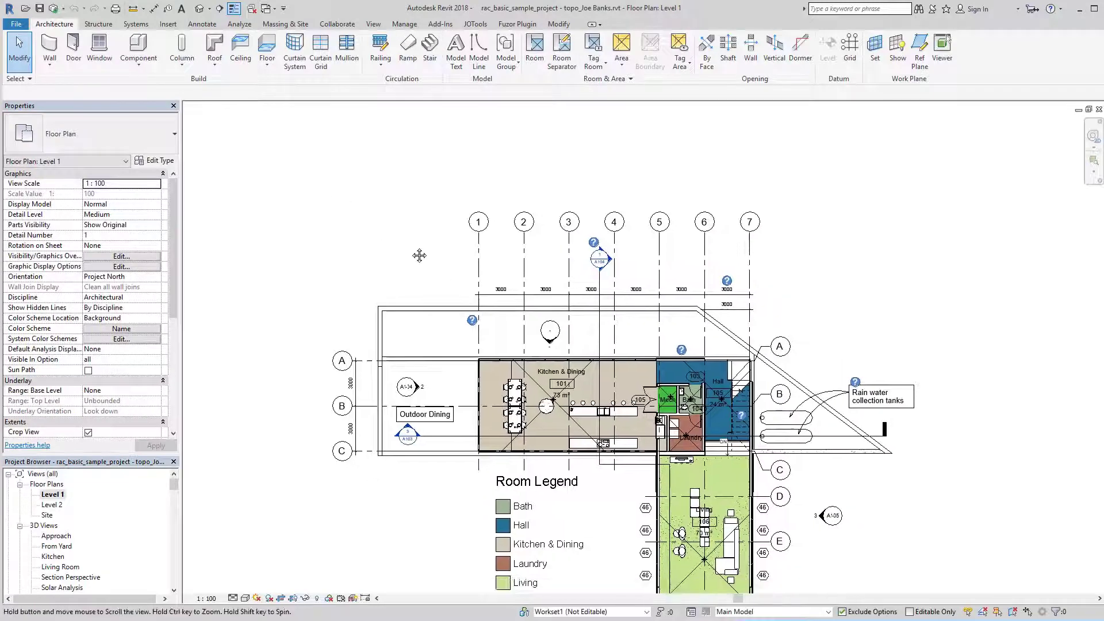
Check the current username in Options and cancel without changes
click(15, 23)
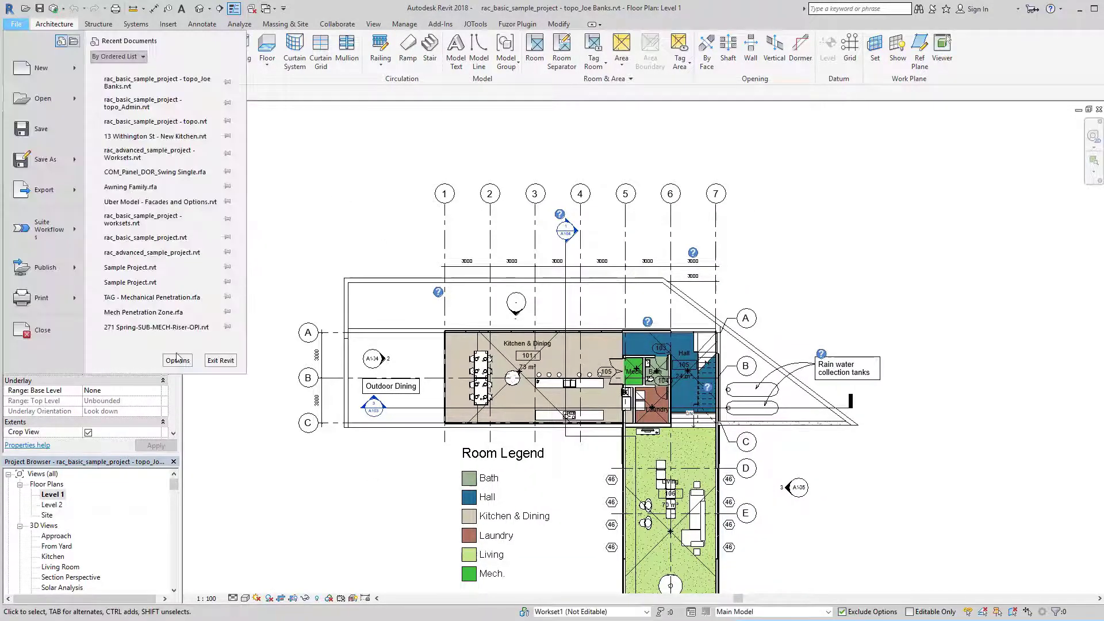
click(177, 360)
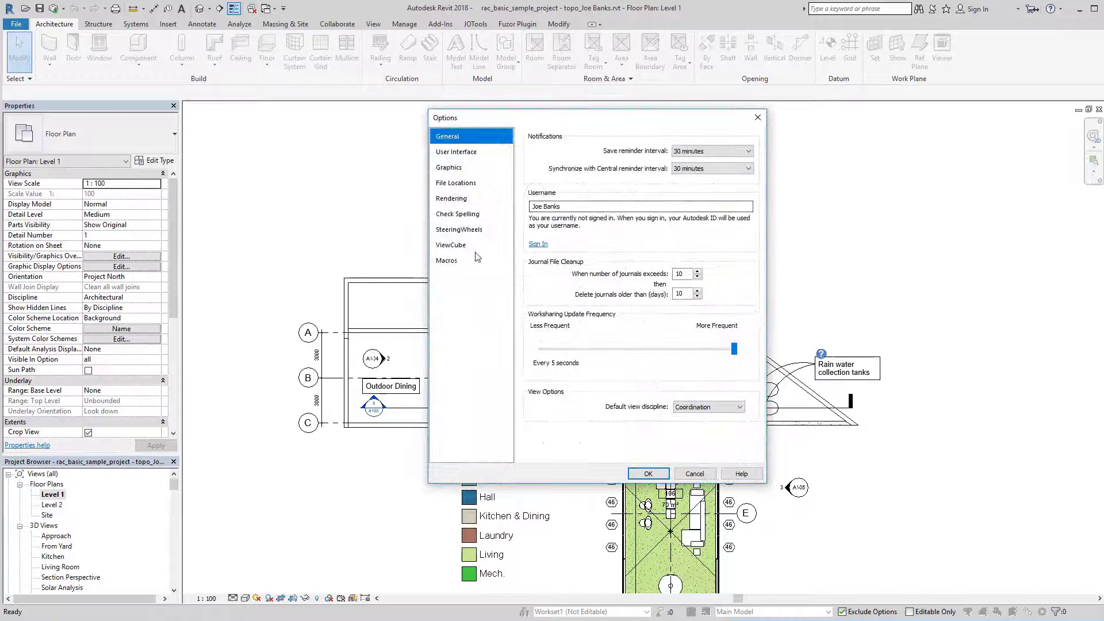
click(646, 472)
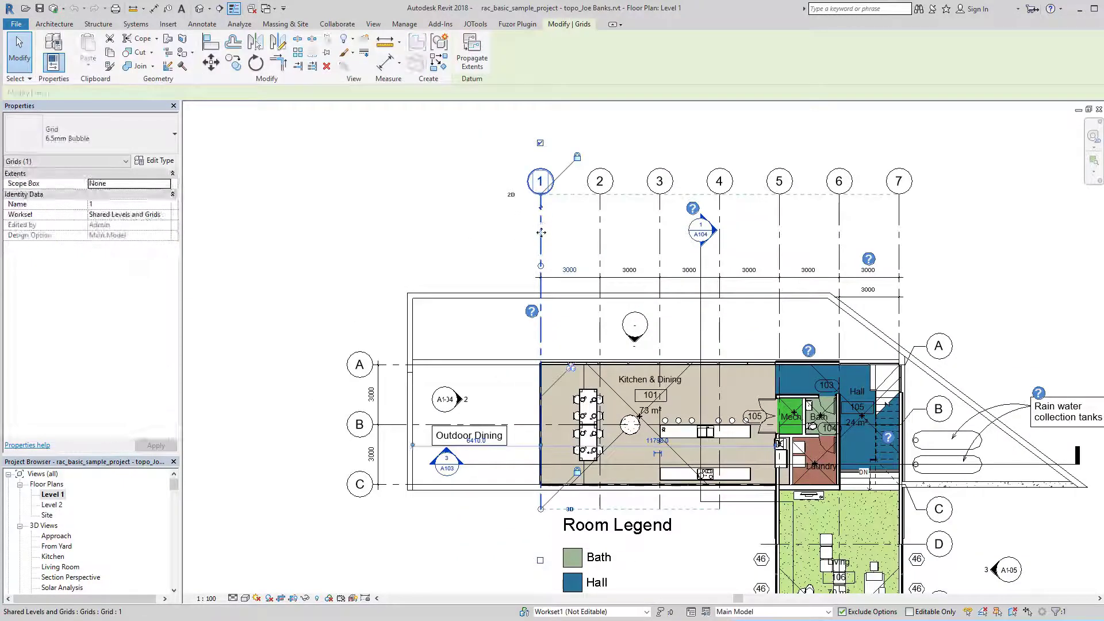